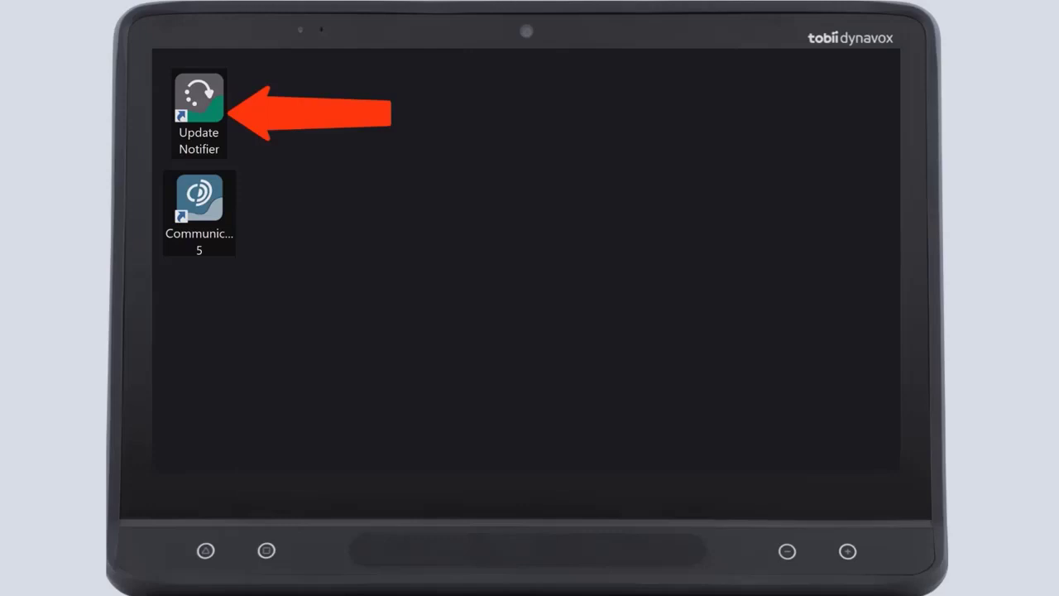
Step: Launch Update Notifier from its desktop shortcut to list the Join-In updates
double_click(197, 99)
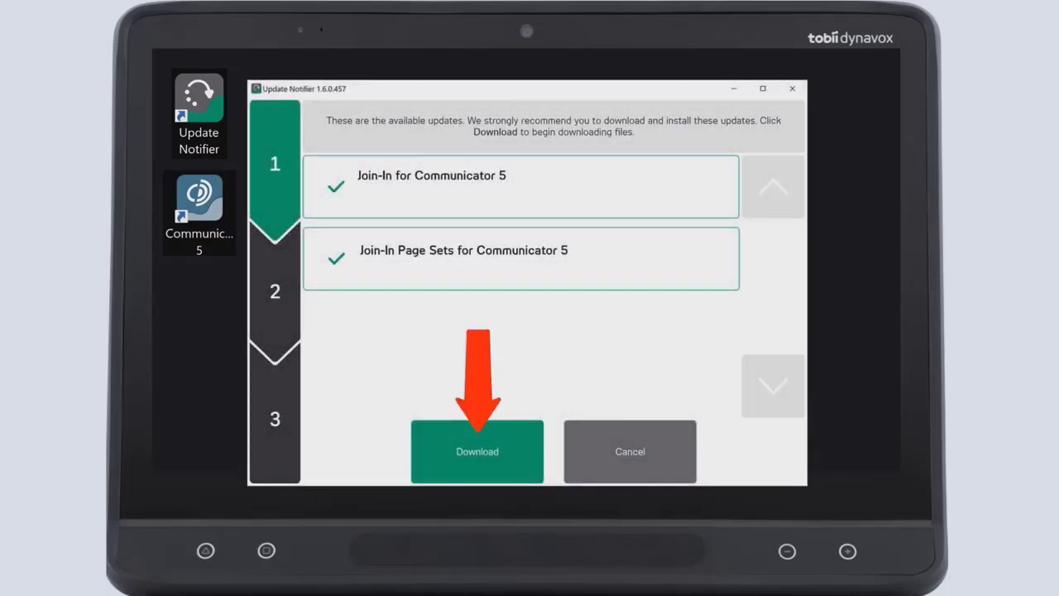
Step: Download and install Join-In 1.2.6.1 and Join-In Page Sets 1.3.4.8, then exit the updater
click(477, 451)
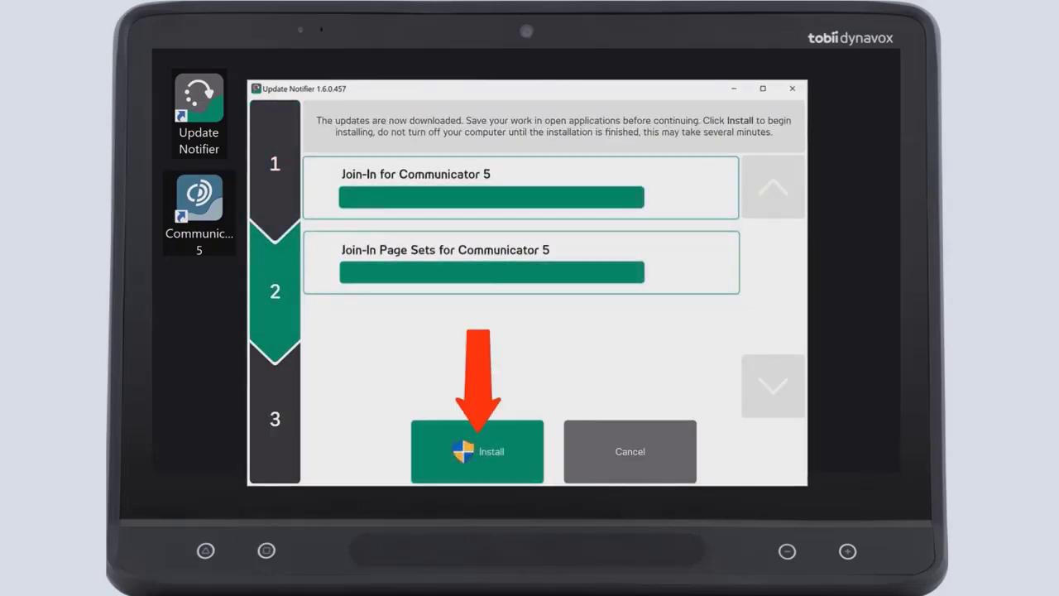
click(477, 451)
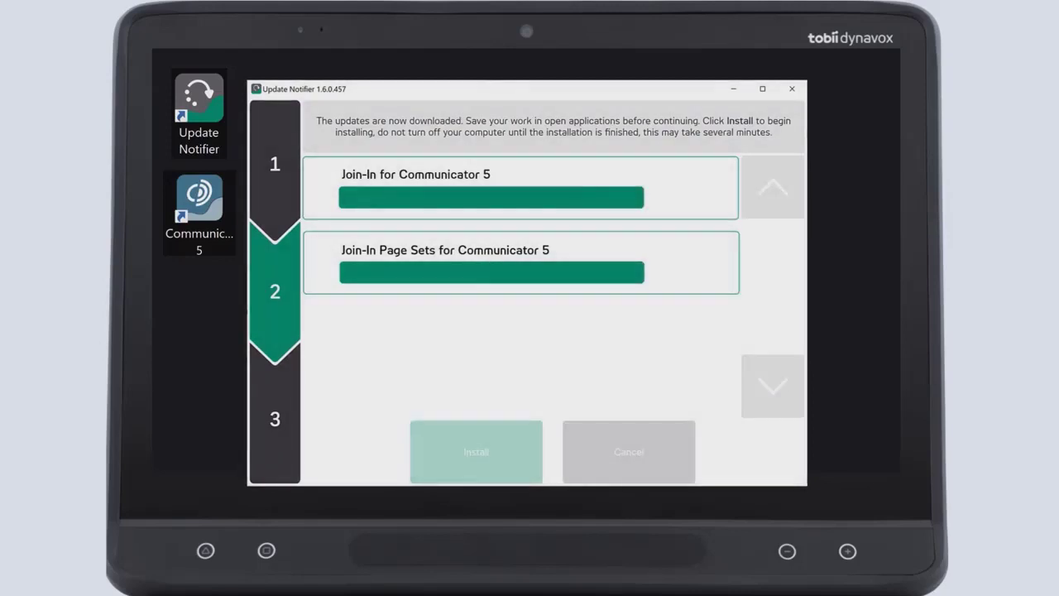
click(475, 451)
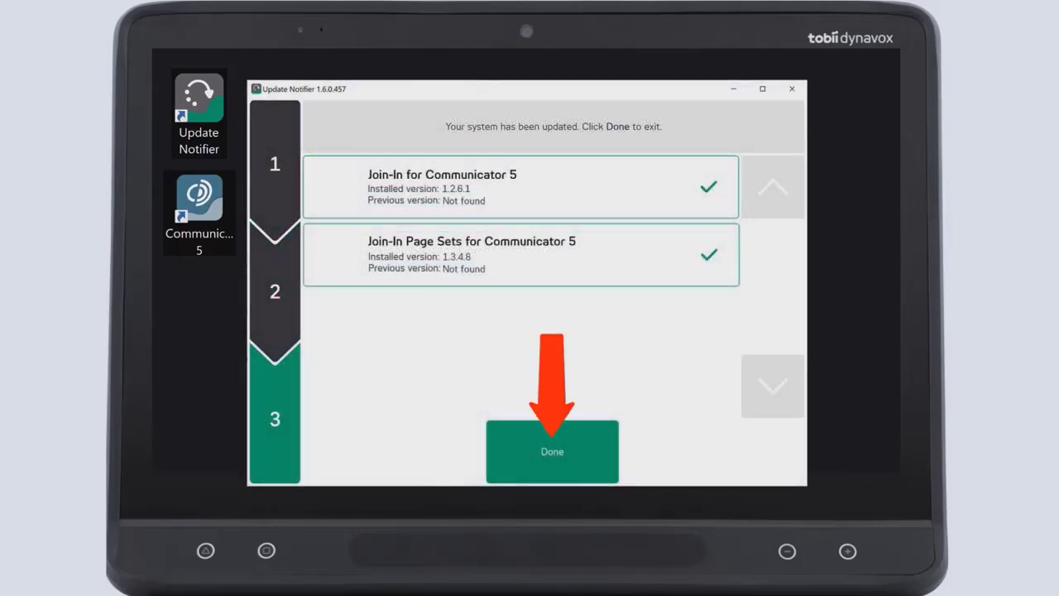
click(551, 451)
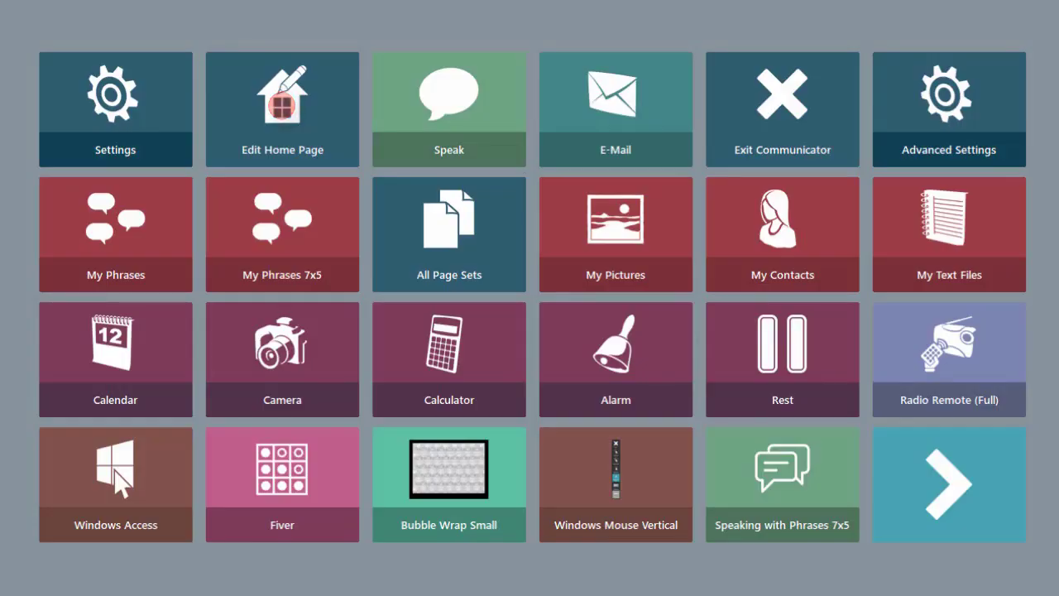
Step: Edit the home page, add page sets, and show the Add-On Products category
click(282, 109)
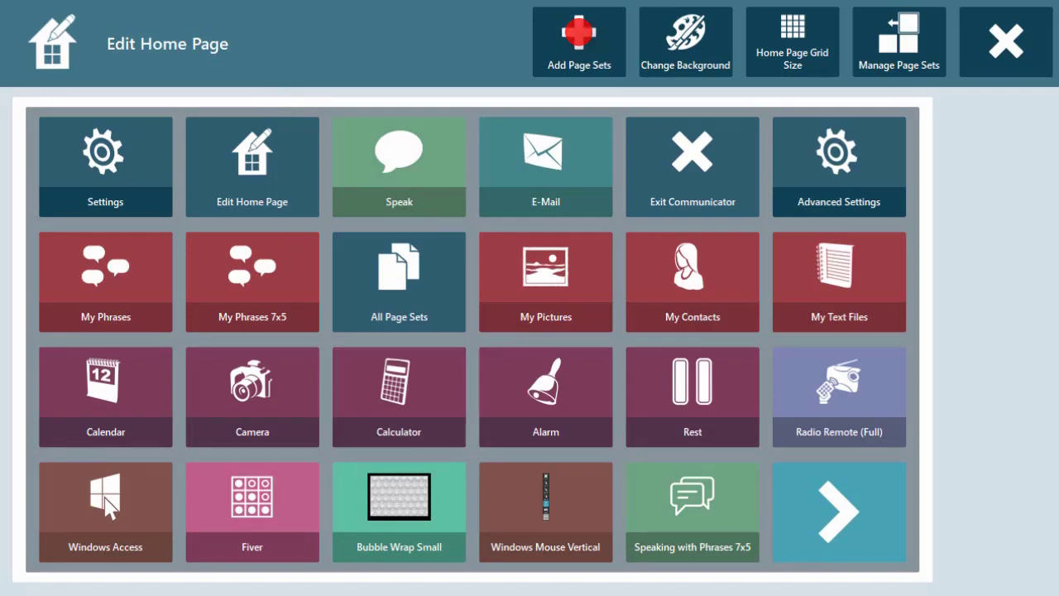
click(398, 281)
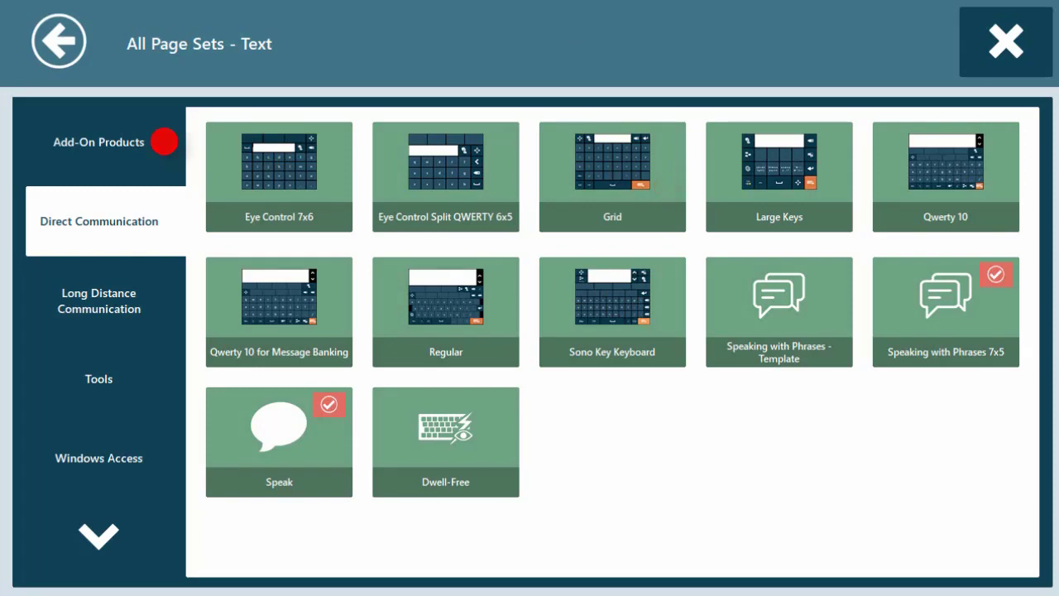
click(98, 142)
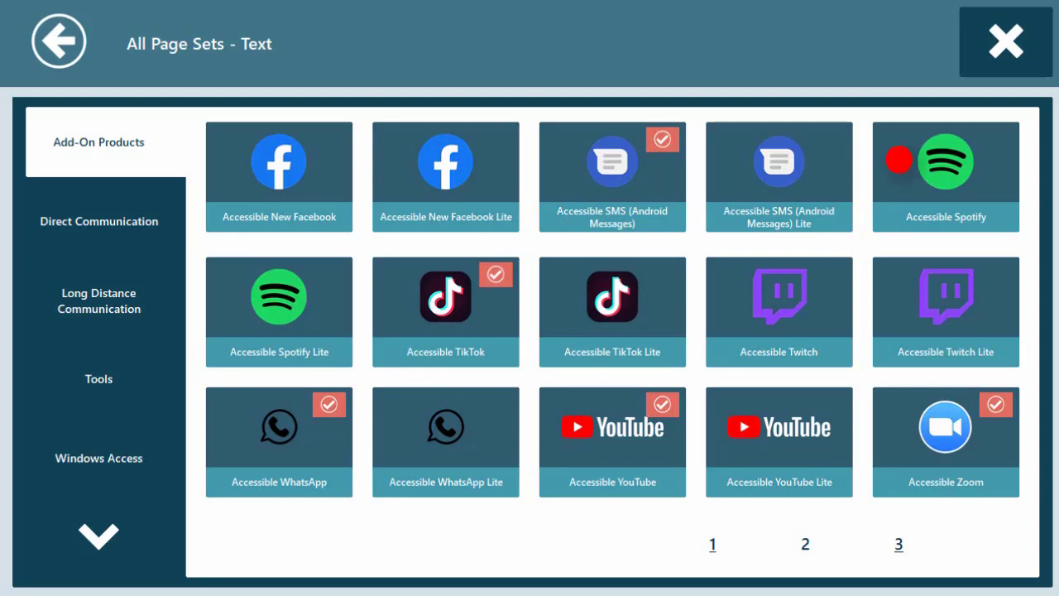
Step: Add the Accessible Spotify and Accessible Twitch page sets to the home page
click(945, 174)
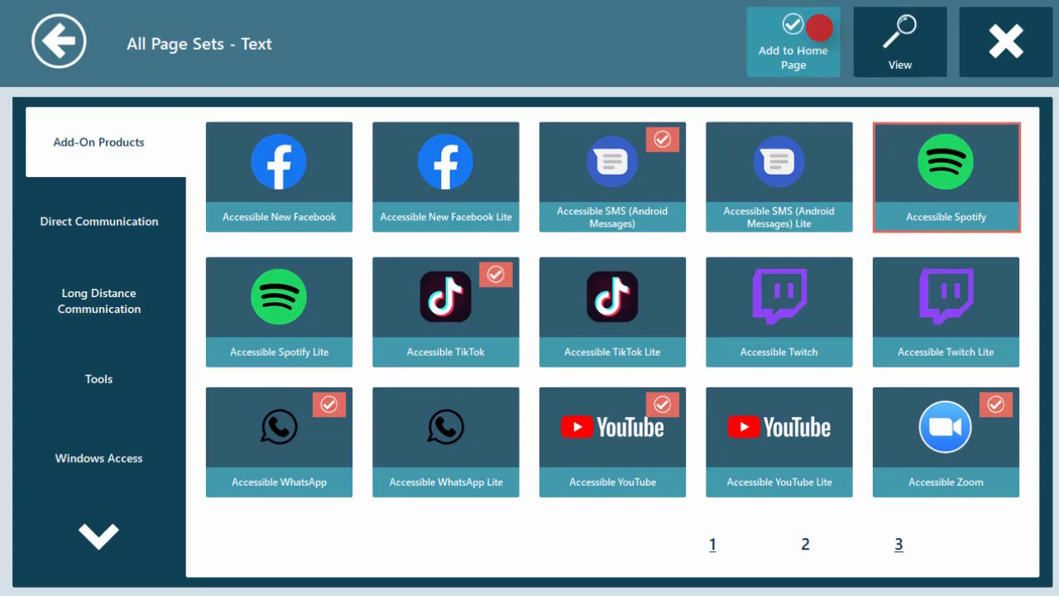
click(793, 41)
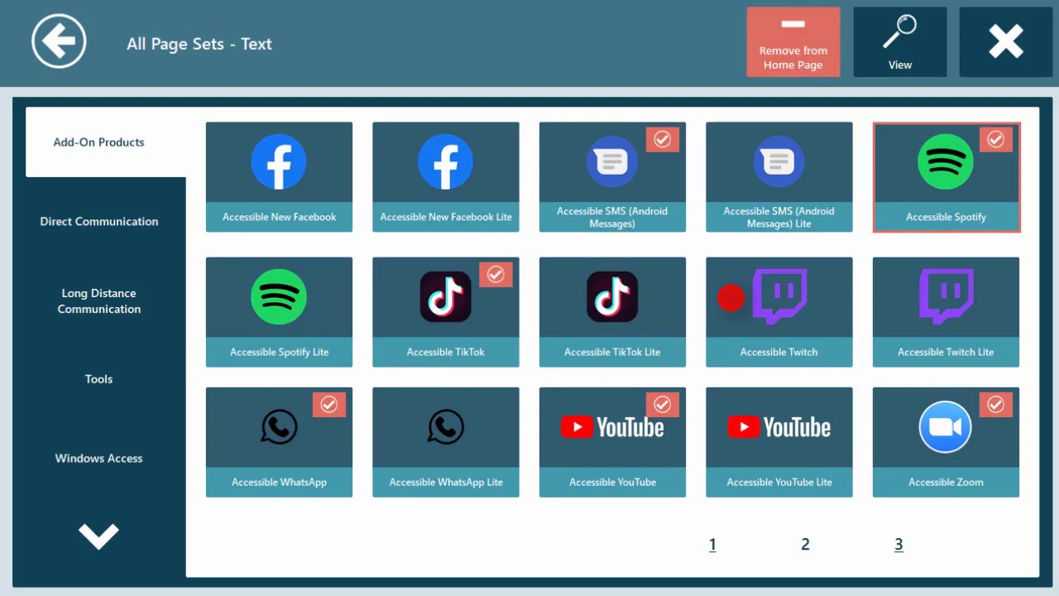
click(779, 311)
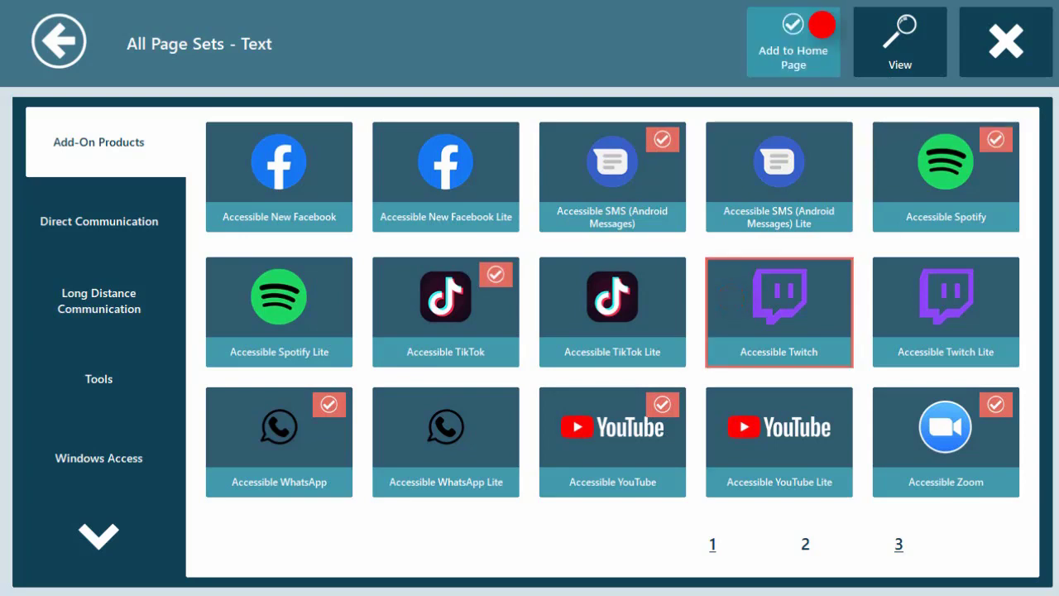
click(779, 311)
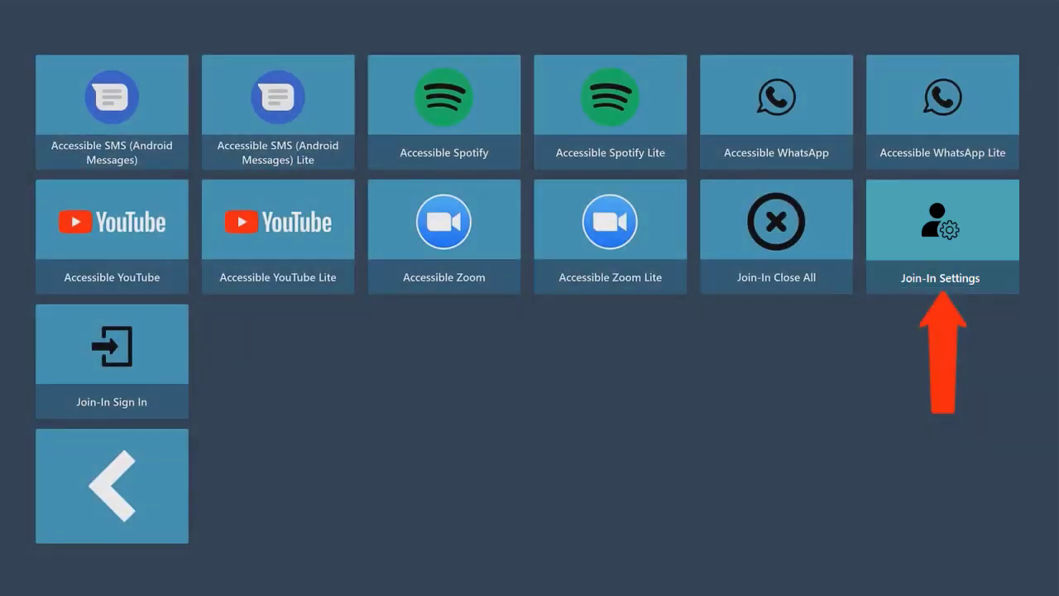
Step: Open Join-In Settings at Select Input Device and enlarge the settings screen
click(942, 220)
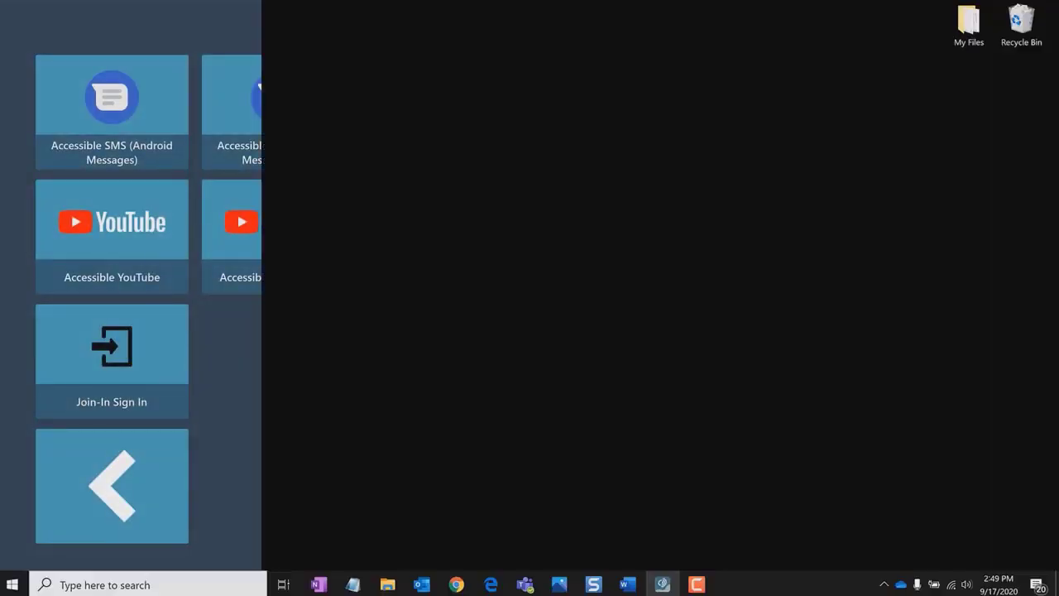
click(112, 362)
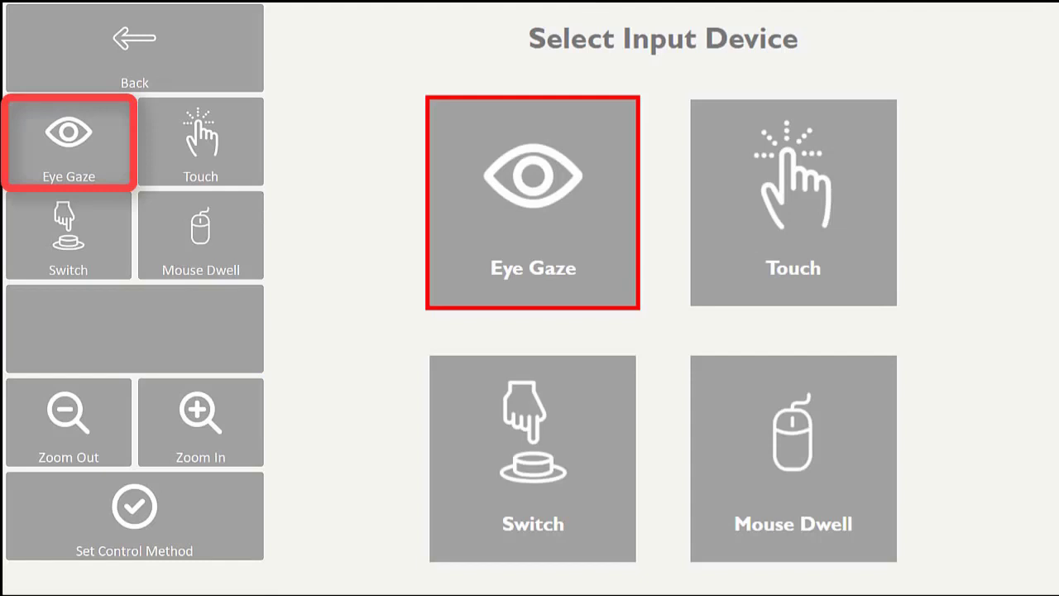
click(533, 202)
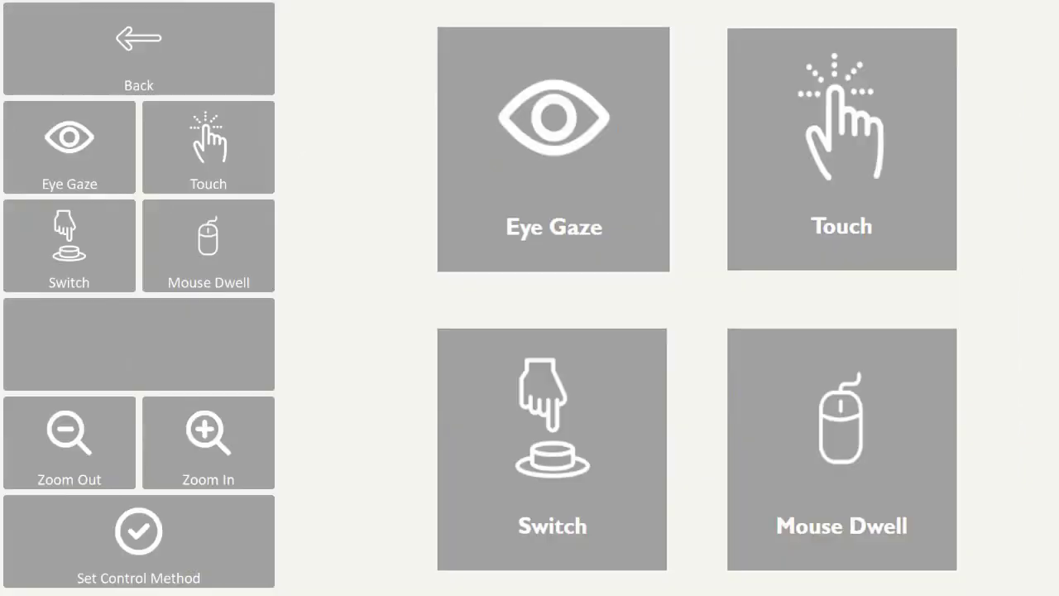
Step: Choose Touch as the Join-In input device
click(69, 246)
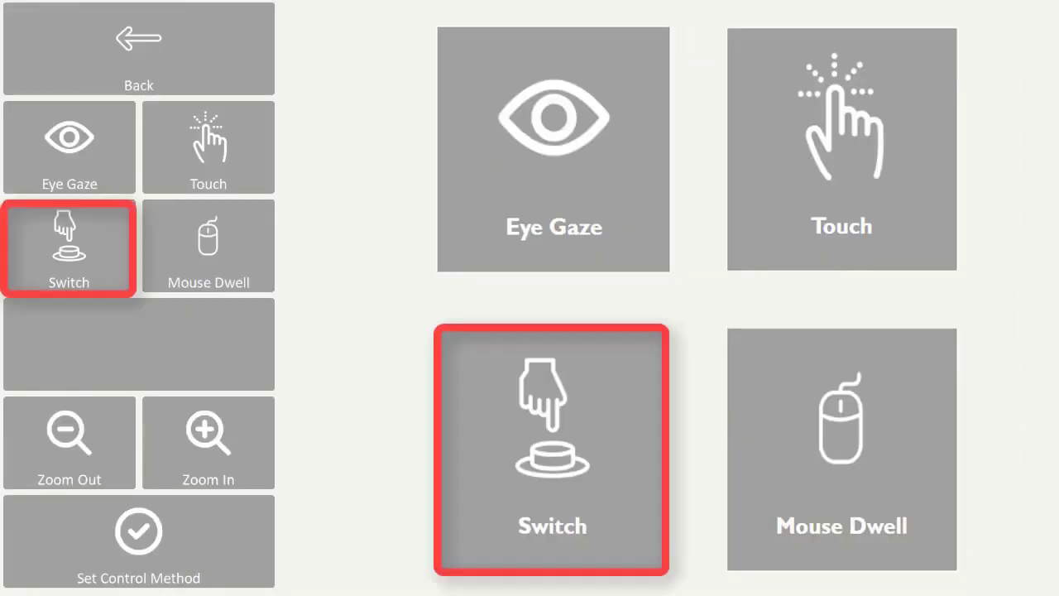
click(551, 451)
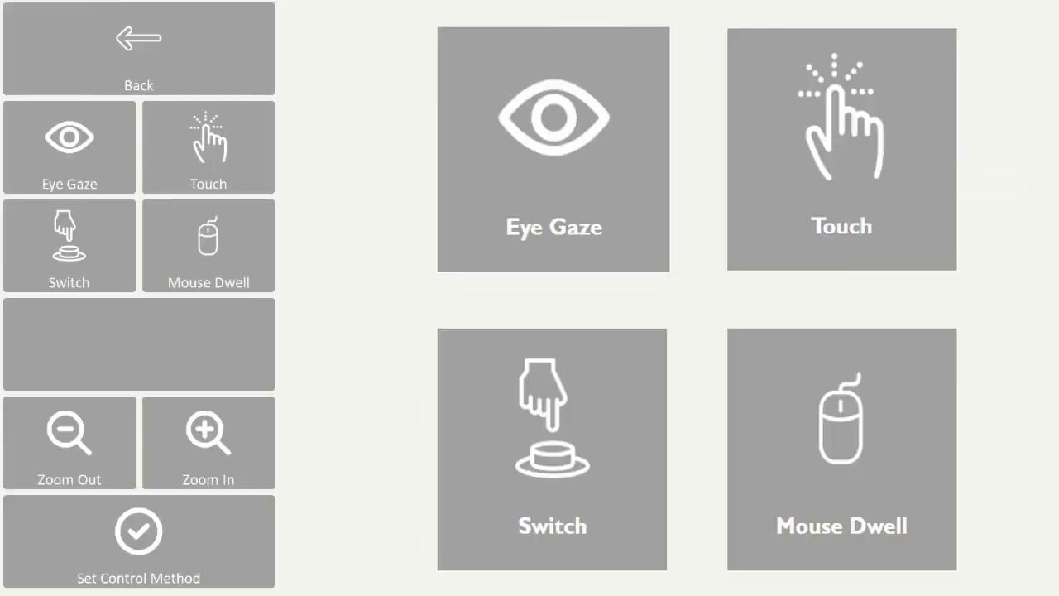
click(841, 149)
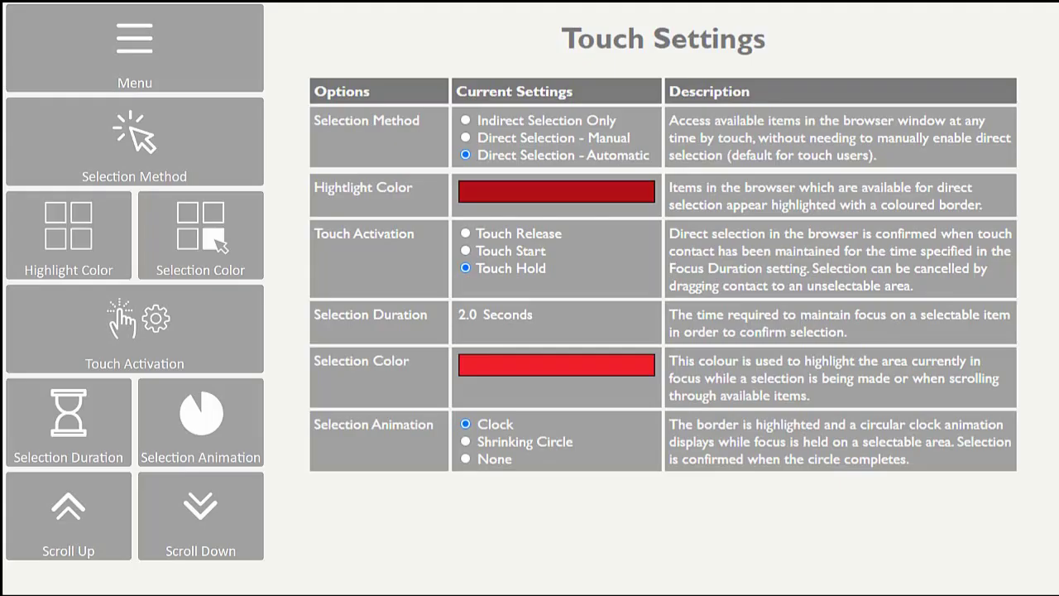
Step: Leave Touch Settings and open the Join-In Close All screen
click(134, 141)
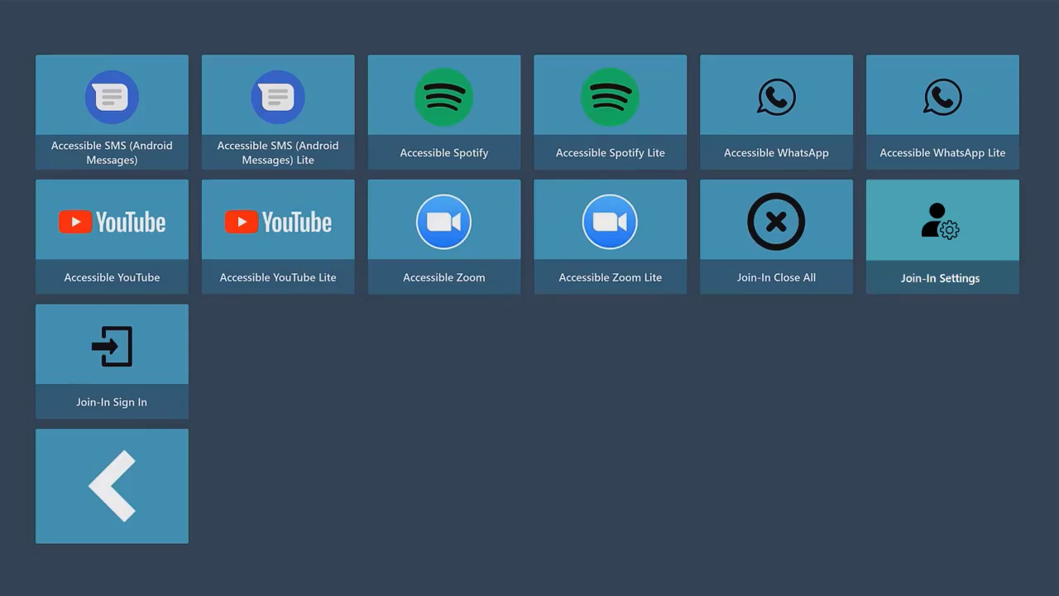
click(776, 220)
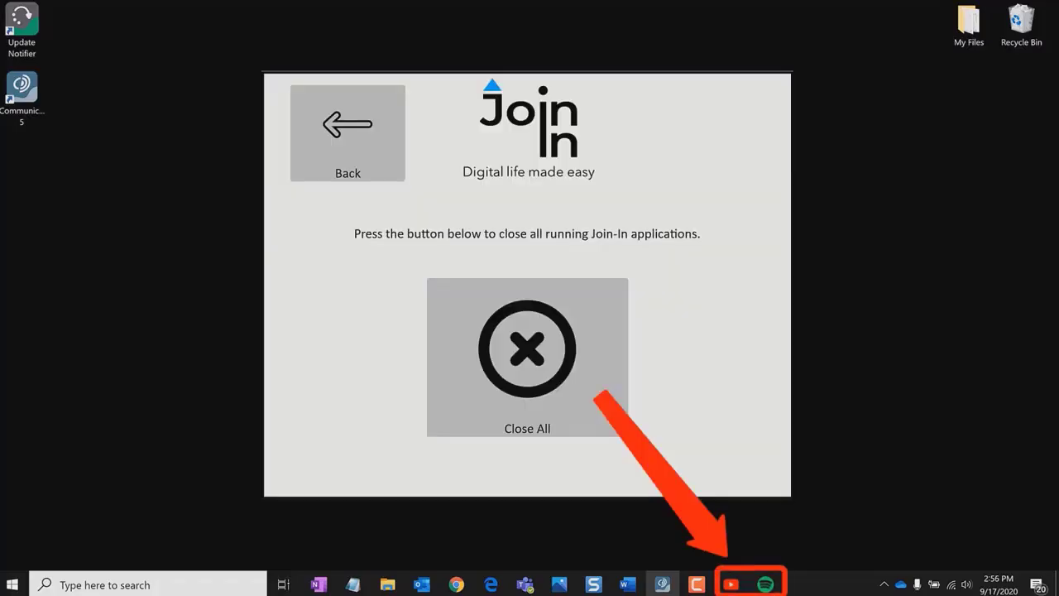